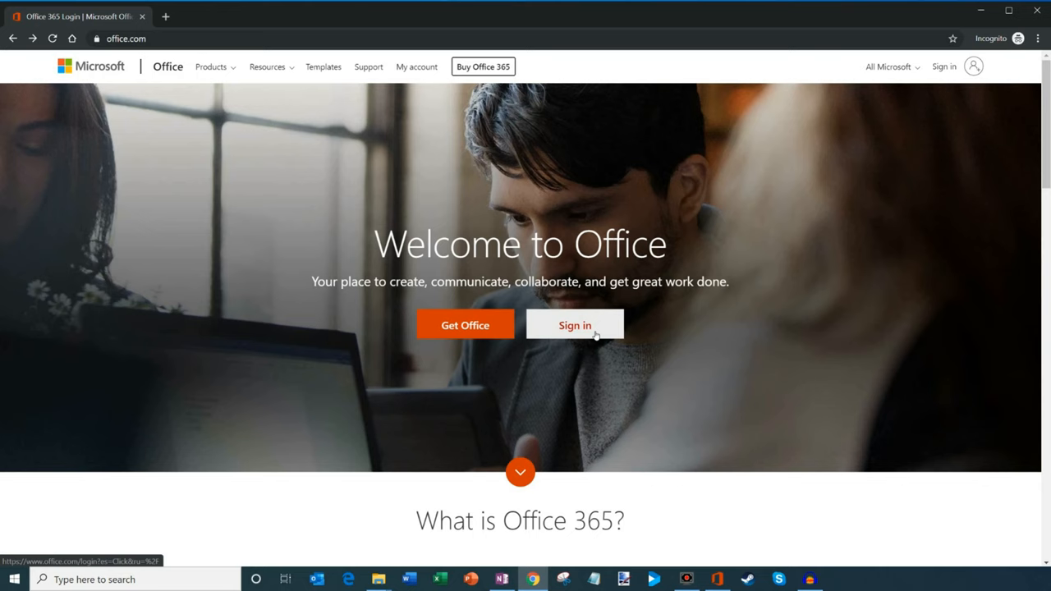
- Click Sign in on the Office.com welcome page
click(575, 325)
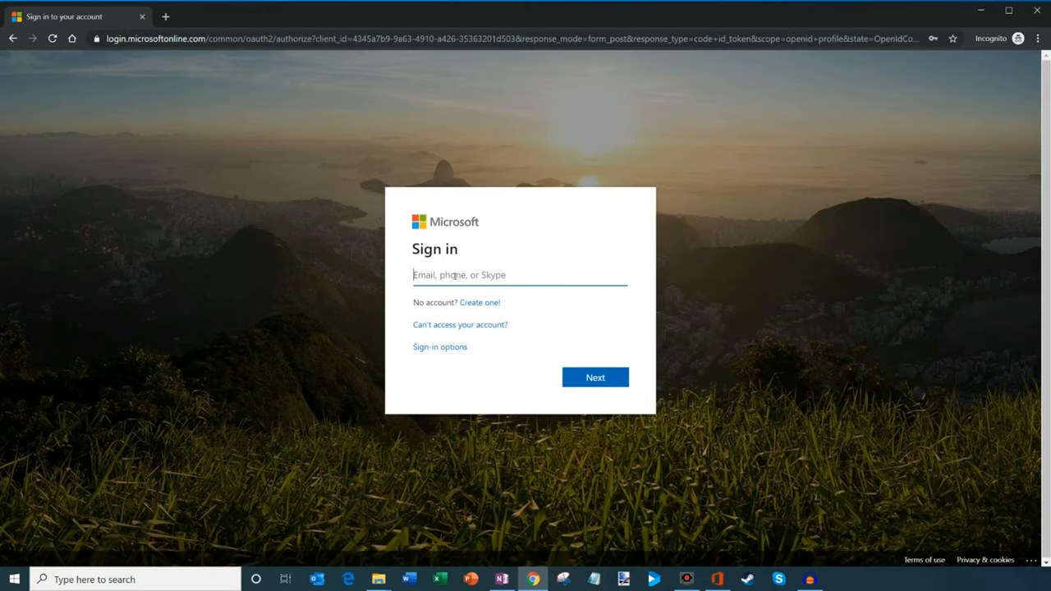
mouse_move(459, 294)
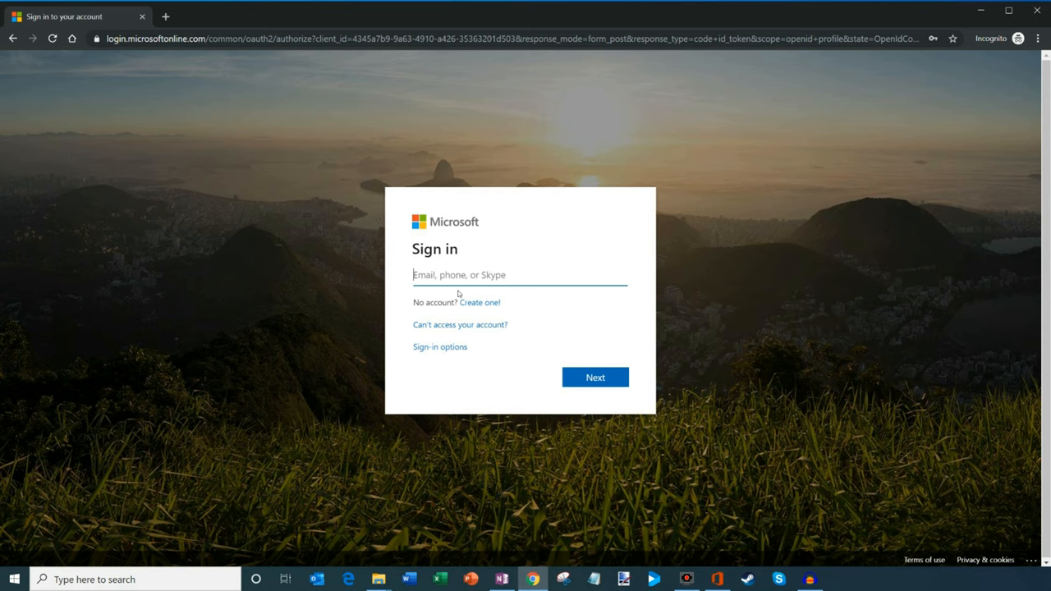
text(kevstr)
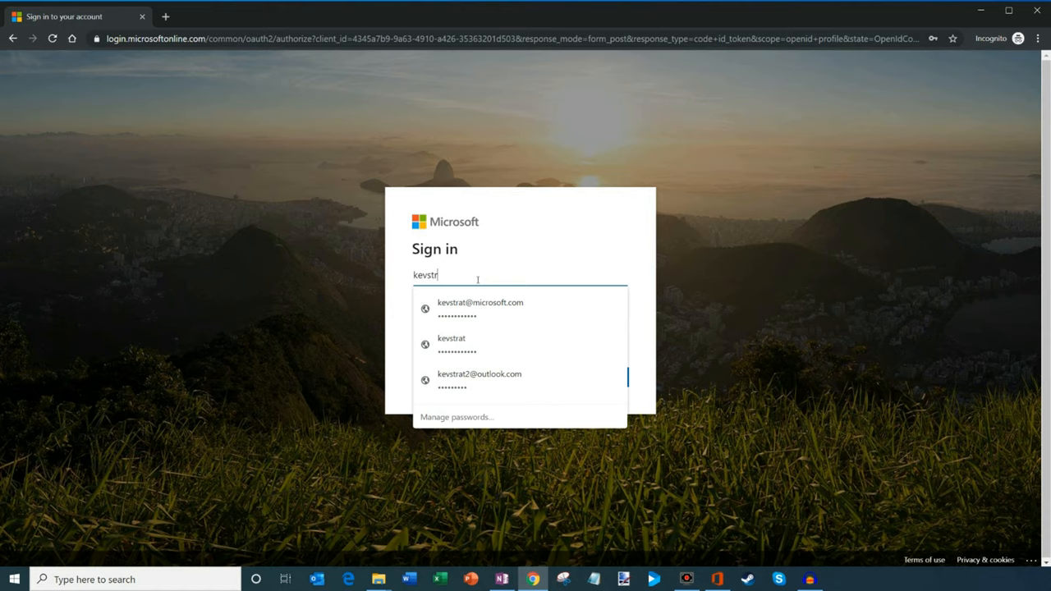
click(479, 373)
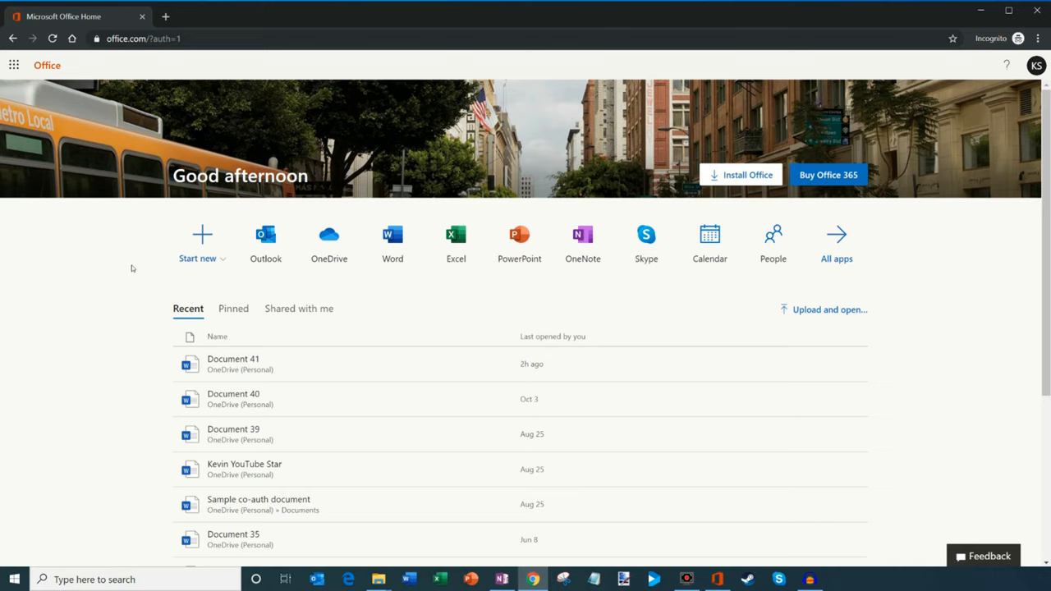
mouse_move(202, 242)
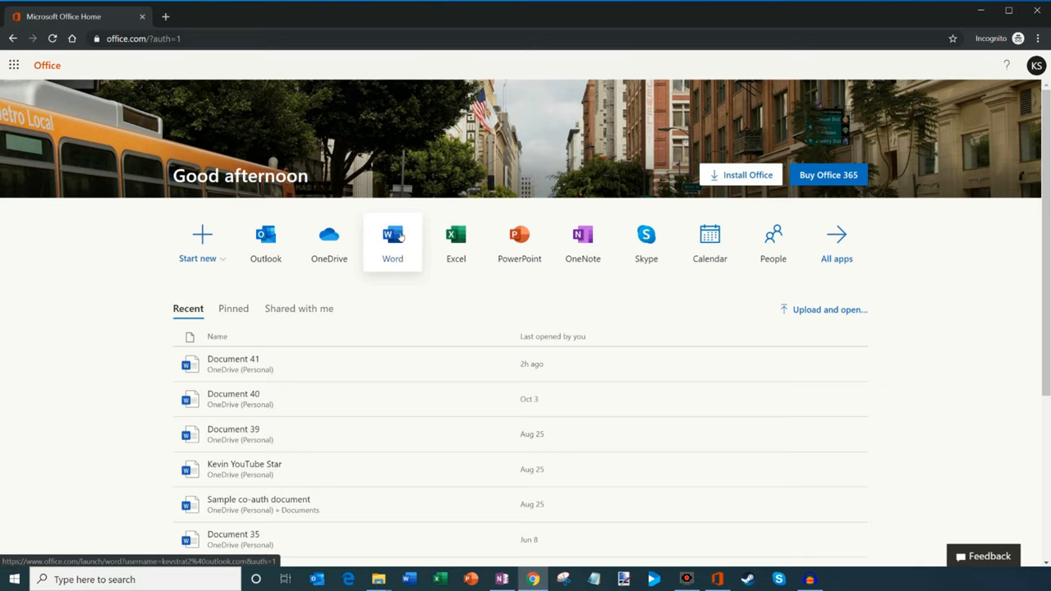
- Launch the Word app from the Office home page
click(392, 239)
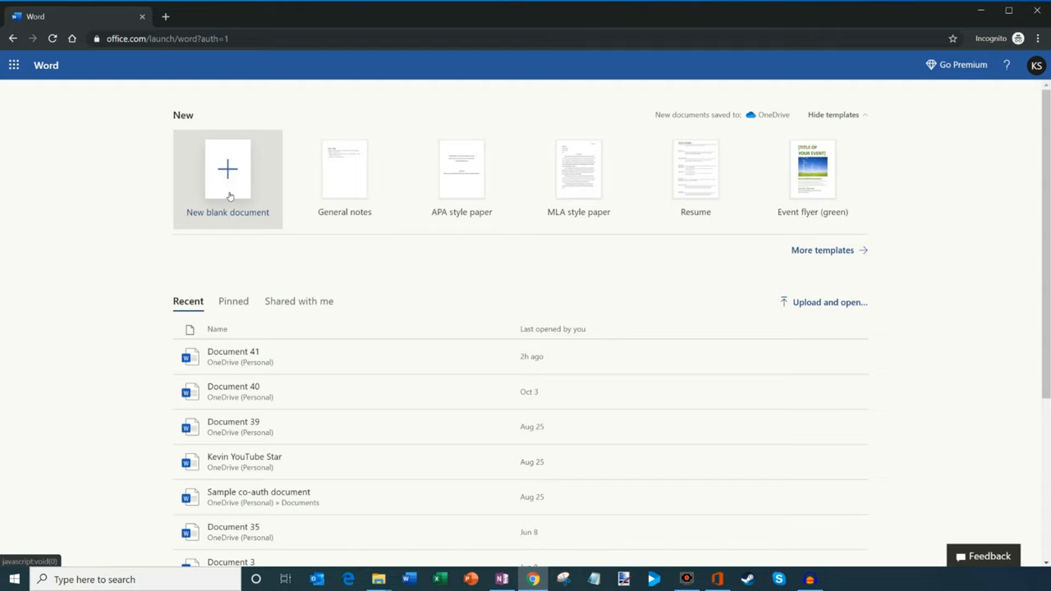
- Scroll the Recent list and back, then start a New blank document
click(822, 249)
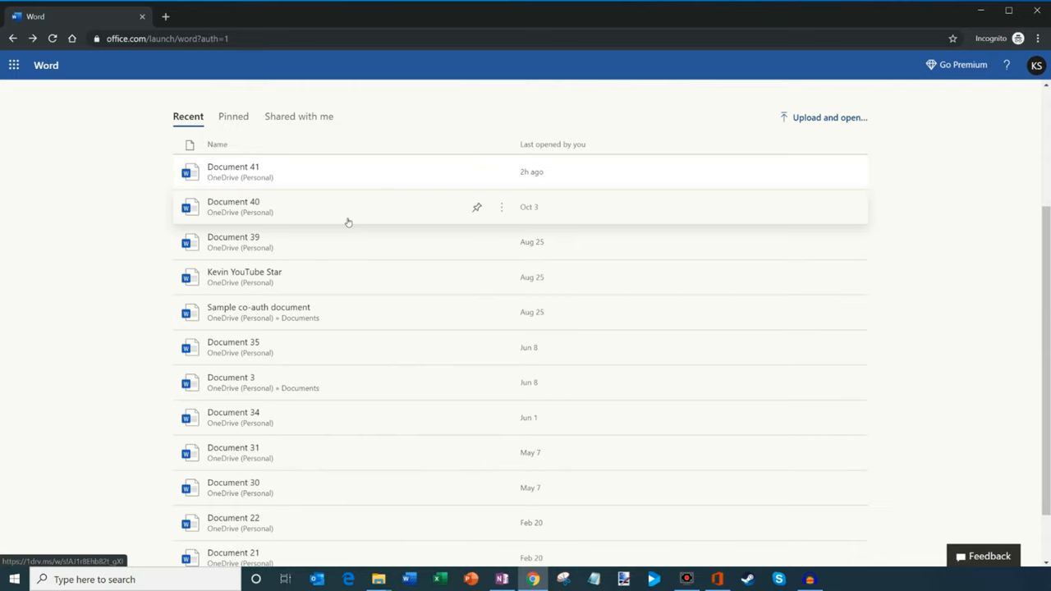
click(833, 114)
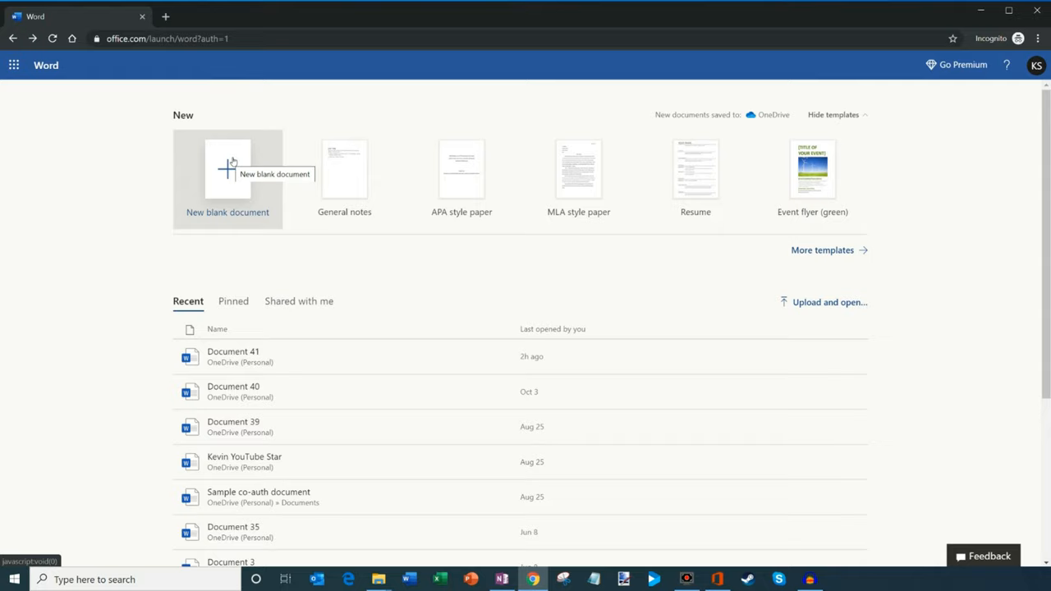
click(228, 168)
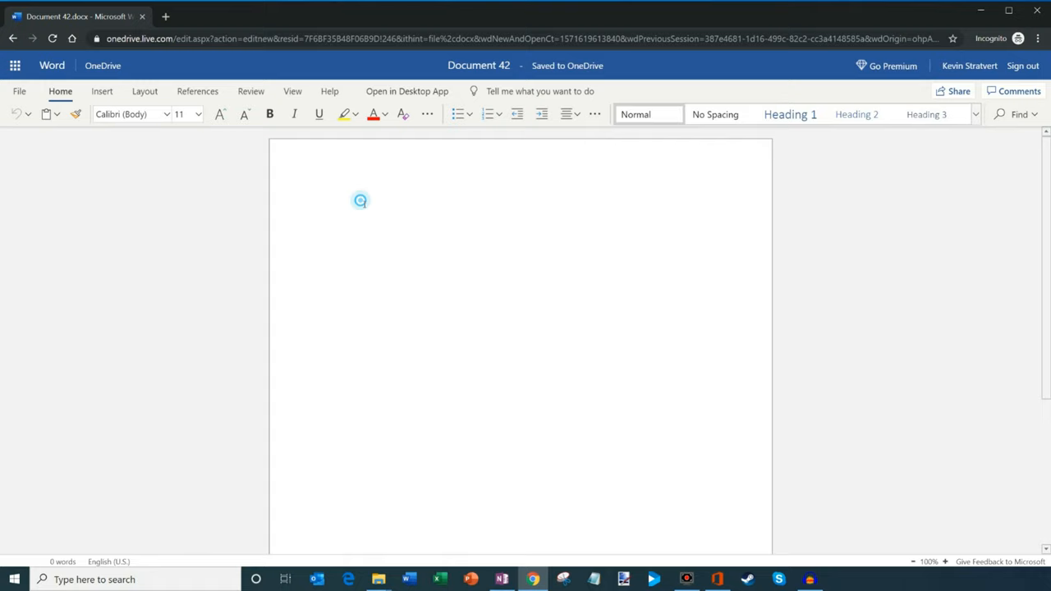
- Type 'Hello! Welcome to Microsoft Word!' into the new document body
text(Hello! Welcome to M)
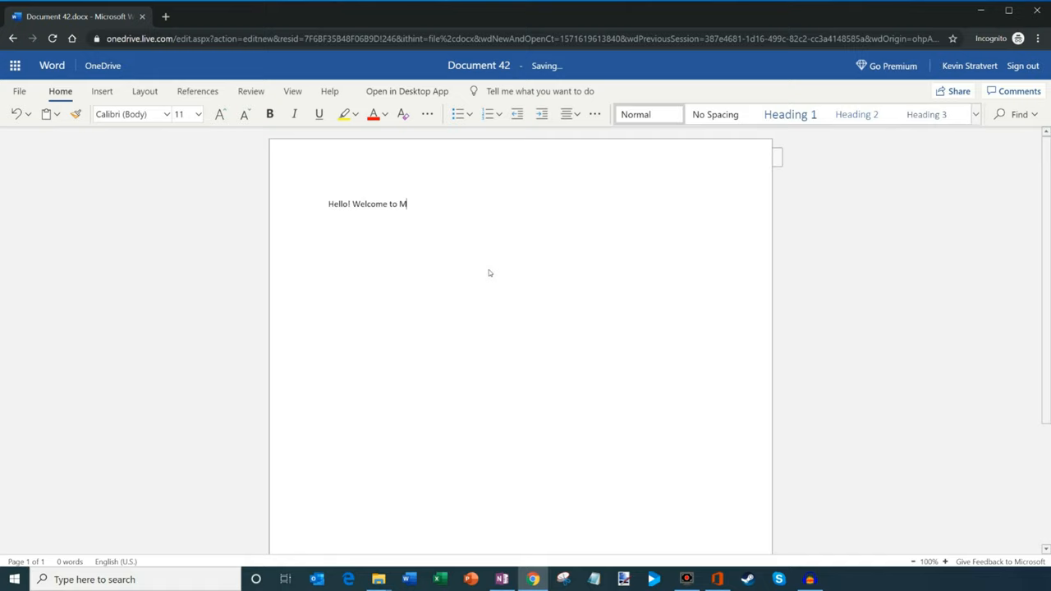
text(icrosoft Word!)
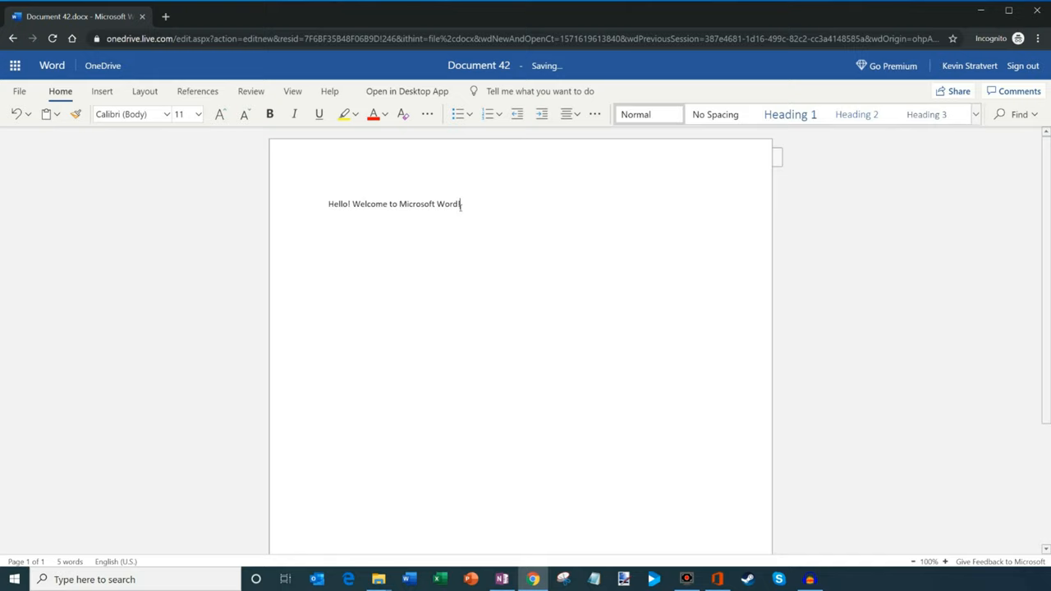